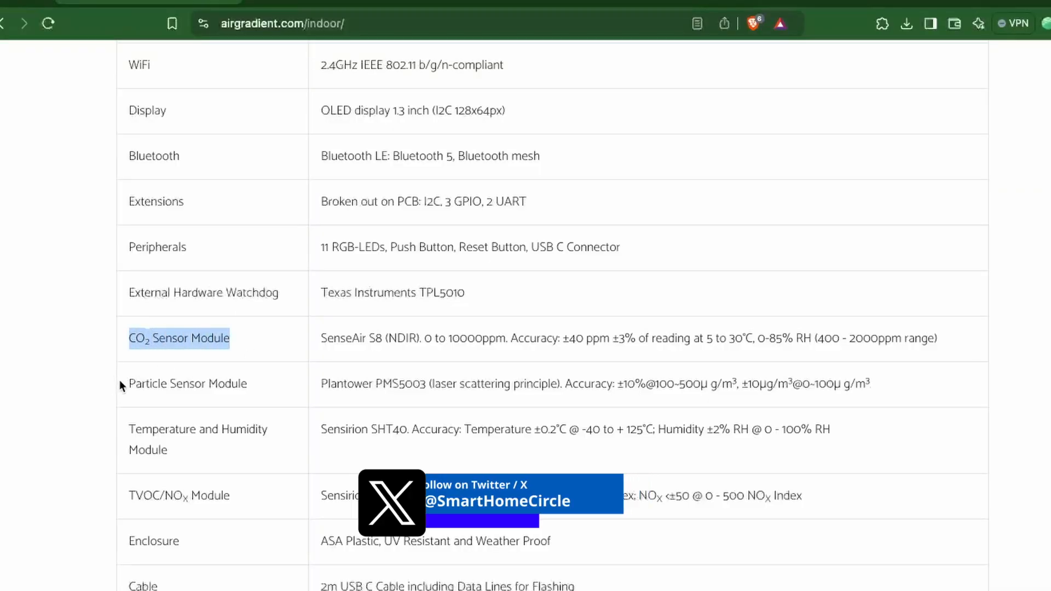
# - Review the CO2 sensor module specification on the product page
pyautogui.doubleClick(198, 429)
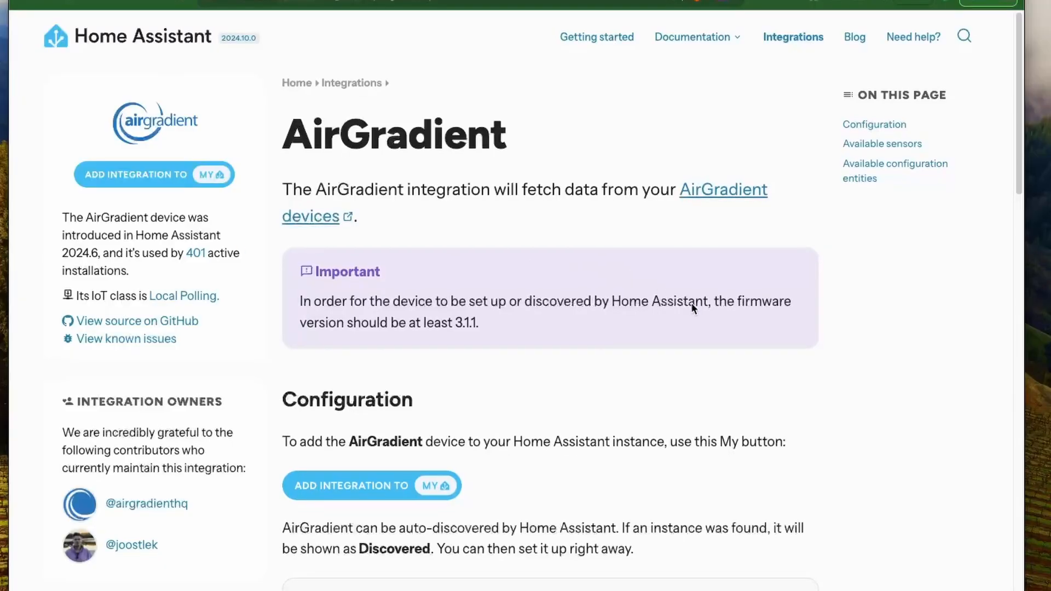
pyautogui.scroll(-3)
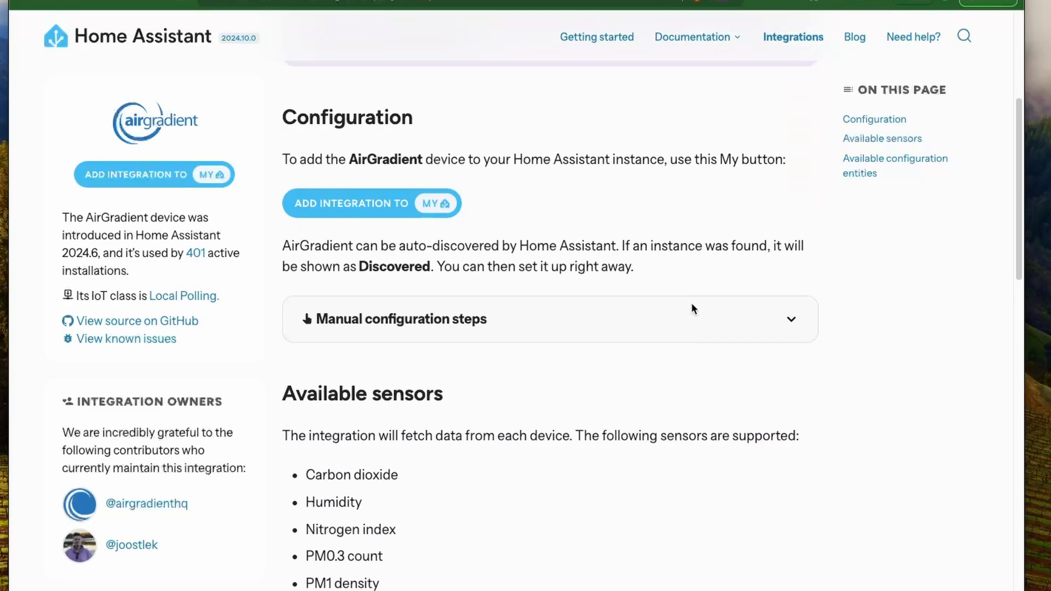
pyautogui.scroll(-3)
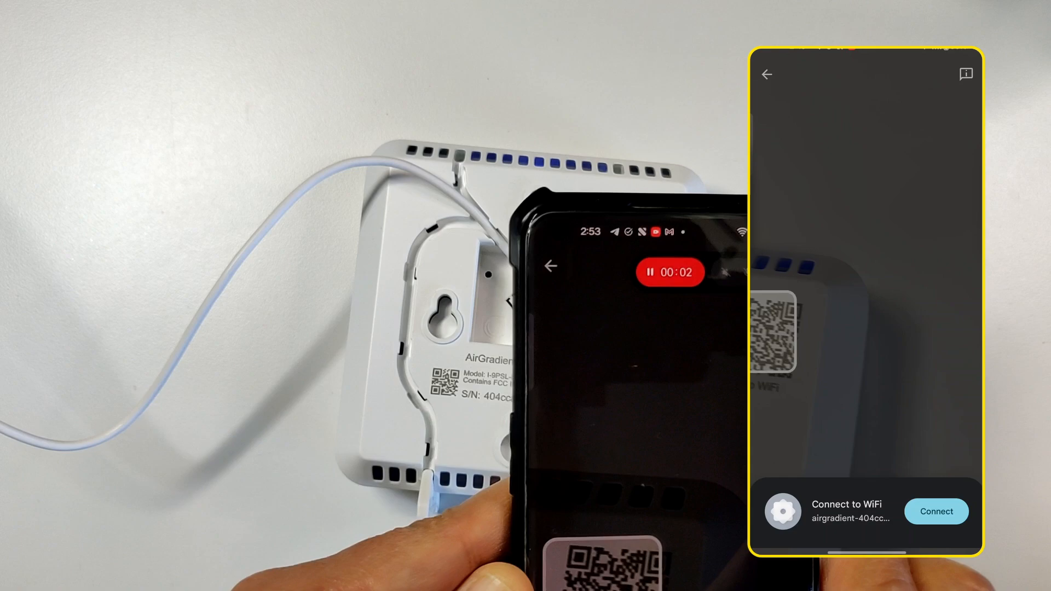
# - Join the airgradient setup hotspot and open its WiFi sign-in portal on the phone
pyautogui.click(936, 511)
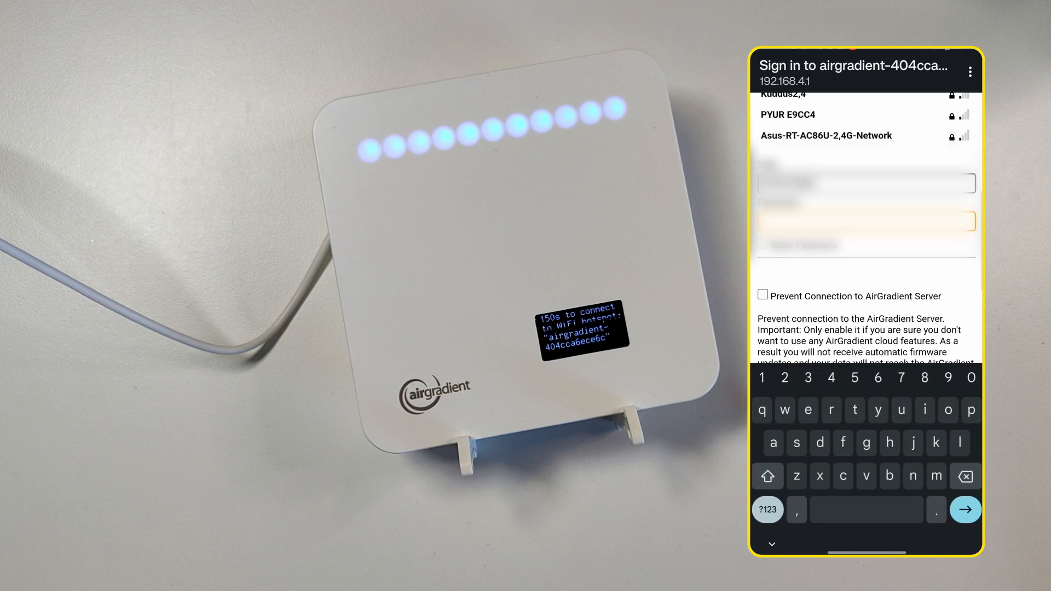
pyautogui.click(965, 509)
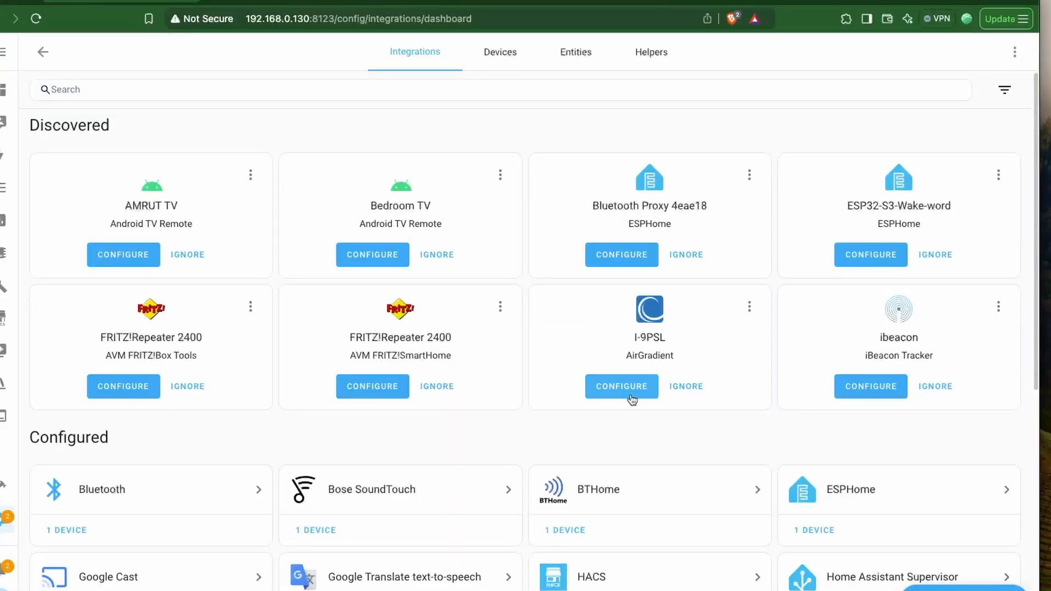
# - Configure the discovered I-9PSL, submit, and open its device page with live sensor readings
pyautogui.click(621, 387)
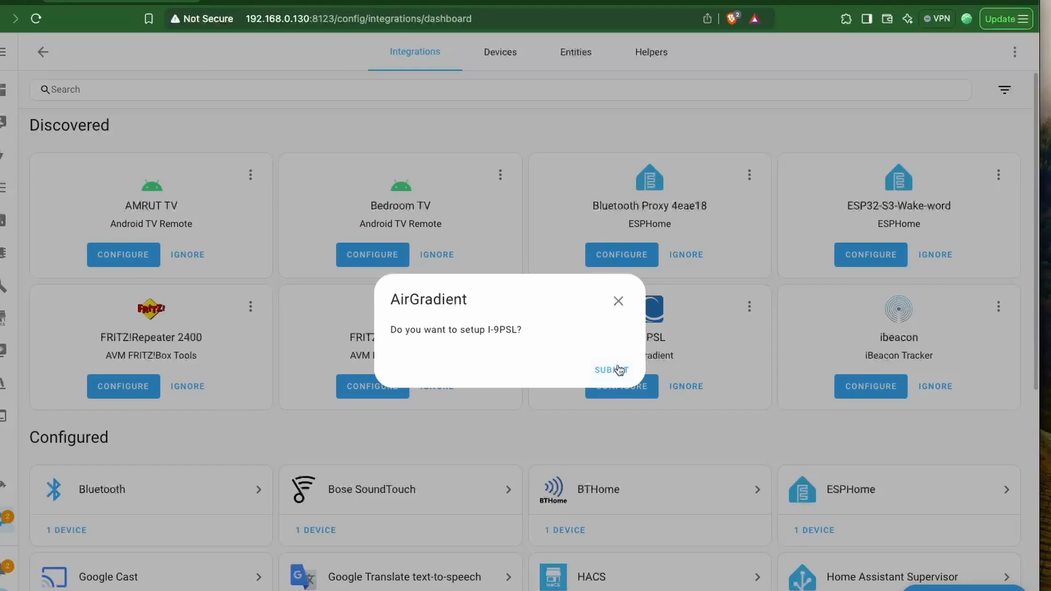
pyautogui.click(610, 370)
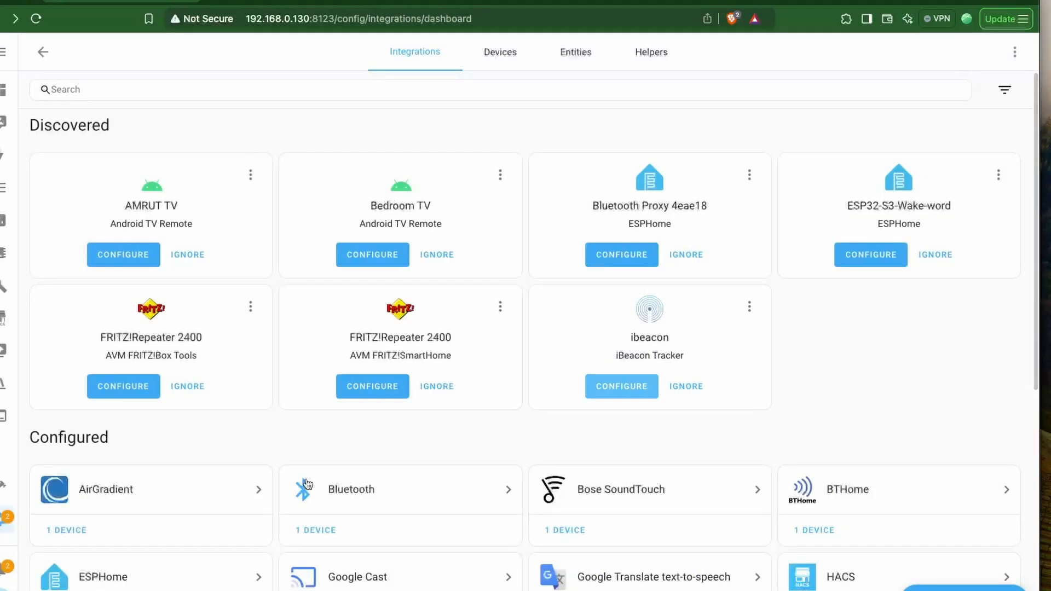
pyautogui.click(105, 490)
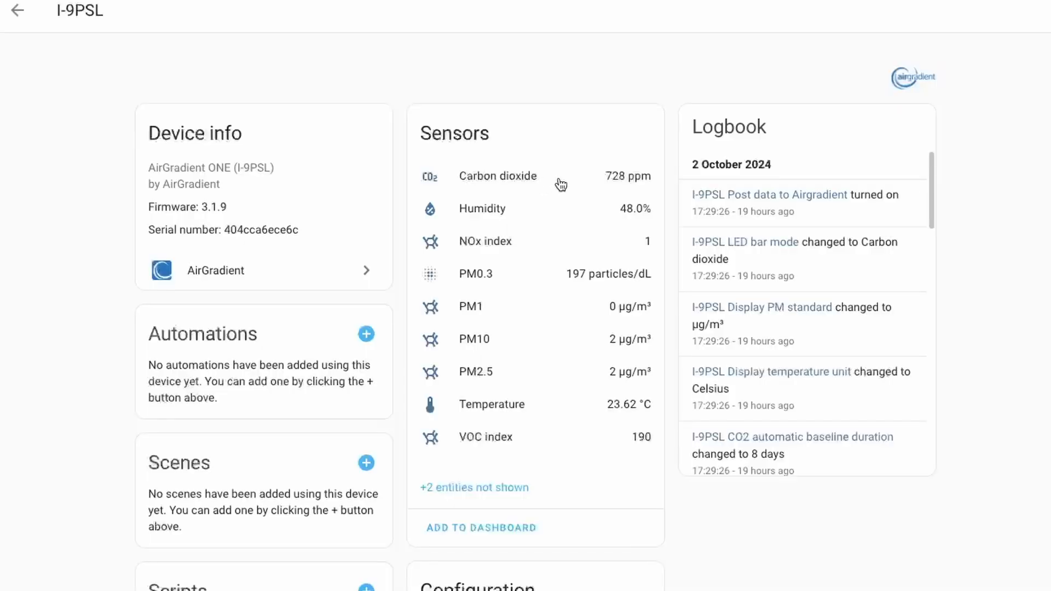
pyautogui.click(497, 176)
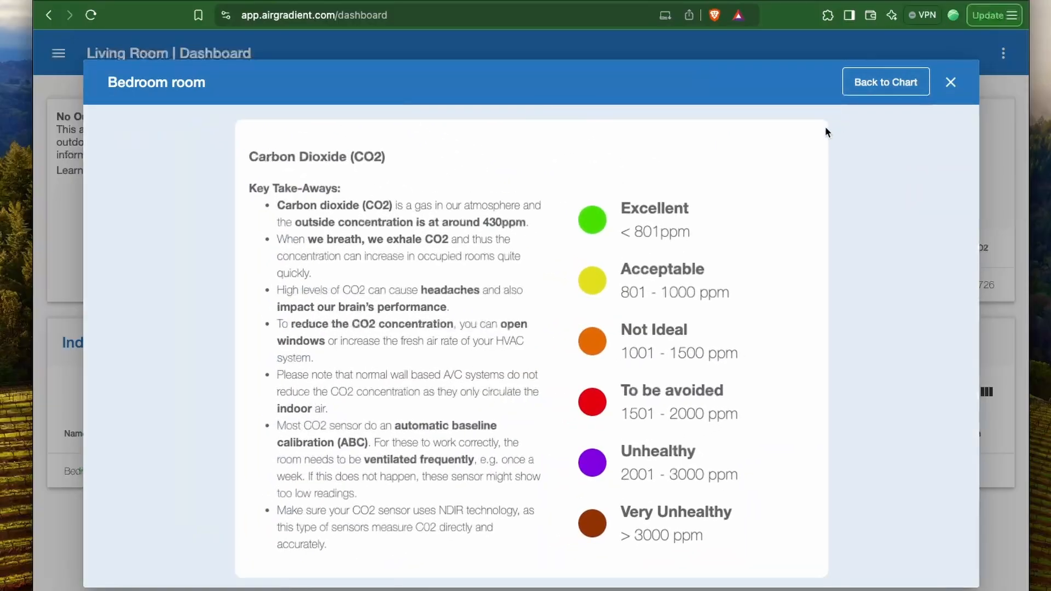
# - Show the CO2 info panel with ppm air quality levels for the Bedroom room
pyautogui.doubleClick(659, 231)
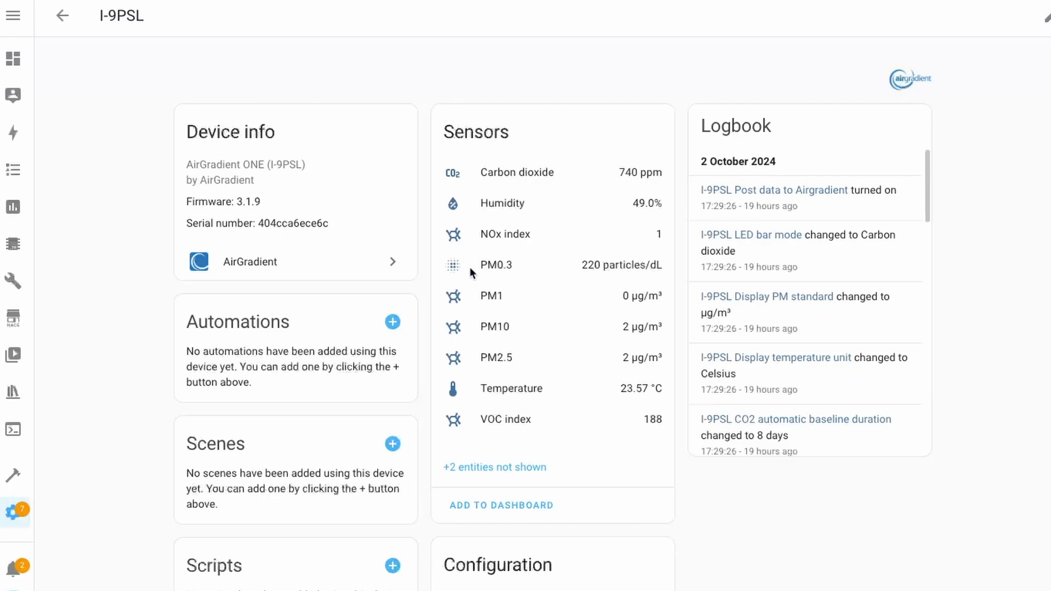
pyautogui.moveTo(488, 325)
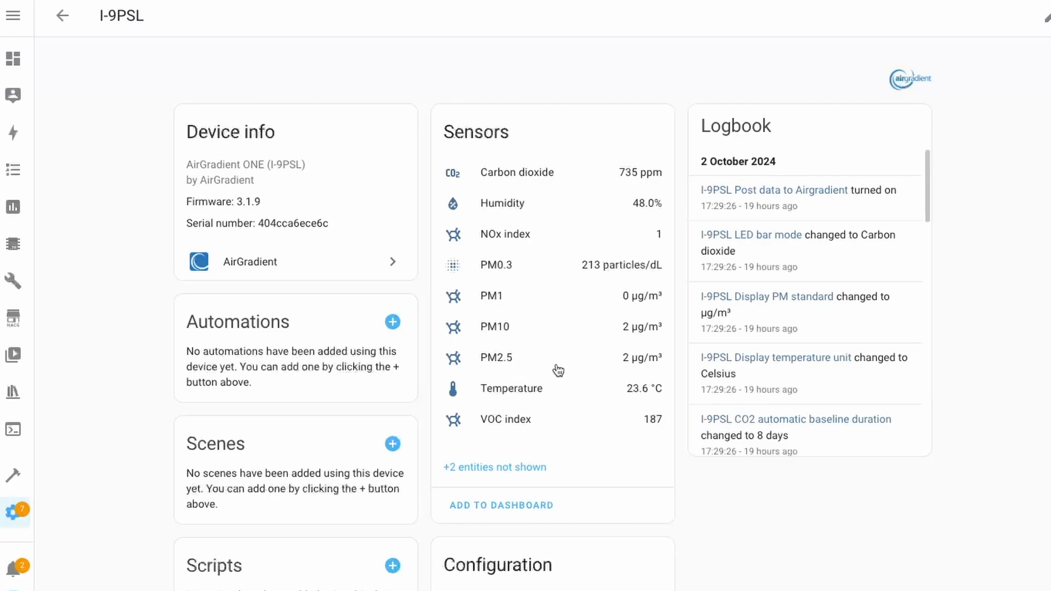
pyautogui.click(494, 327)
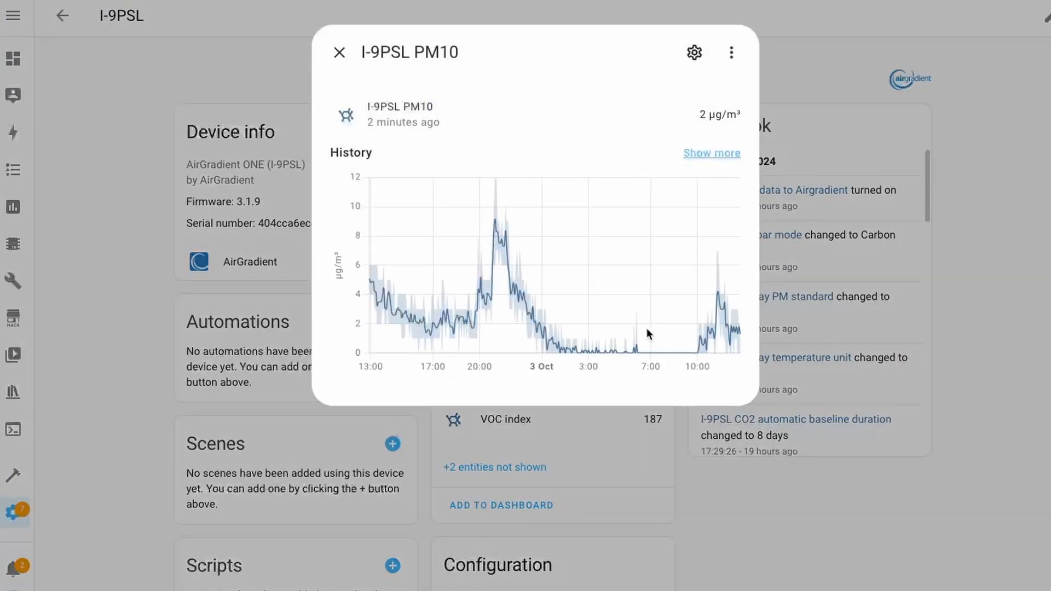
pyautogui.moveTo(514, 183)
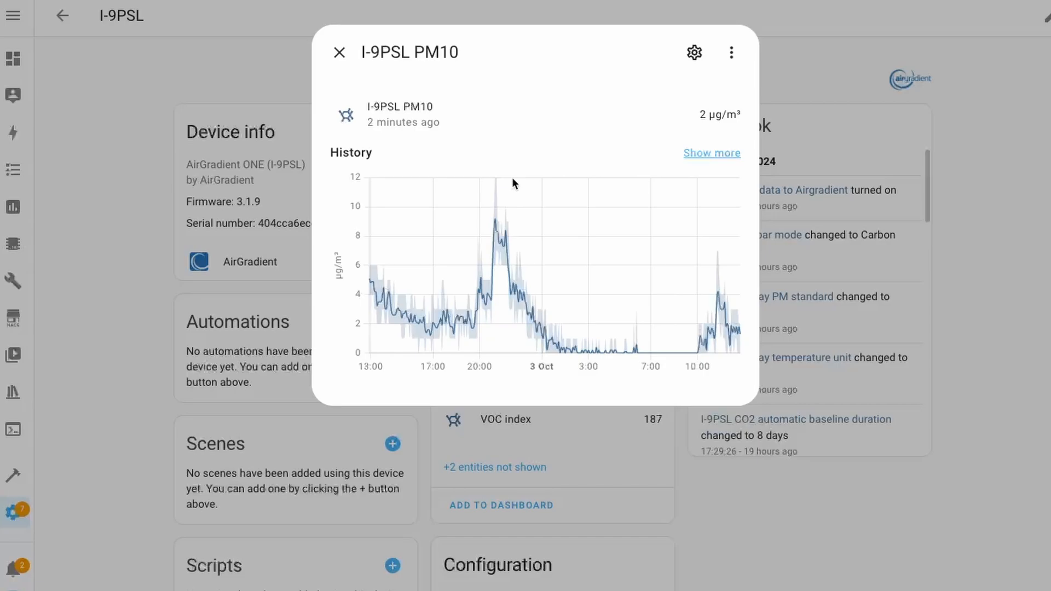
pyautogui.click(339, 52)
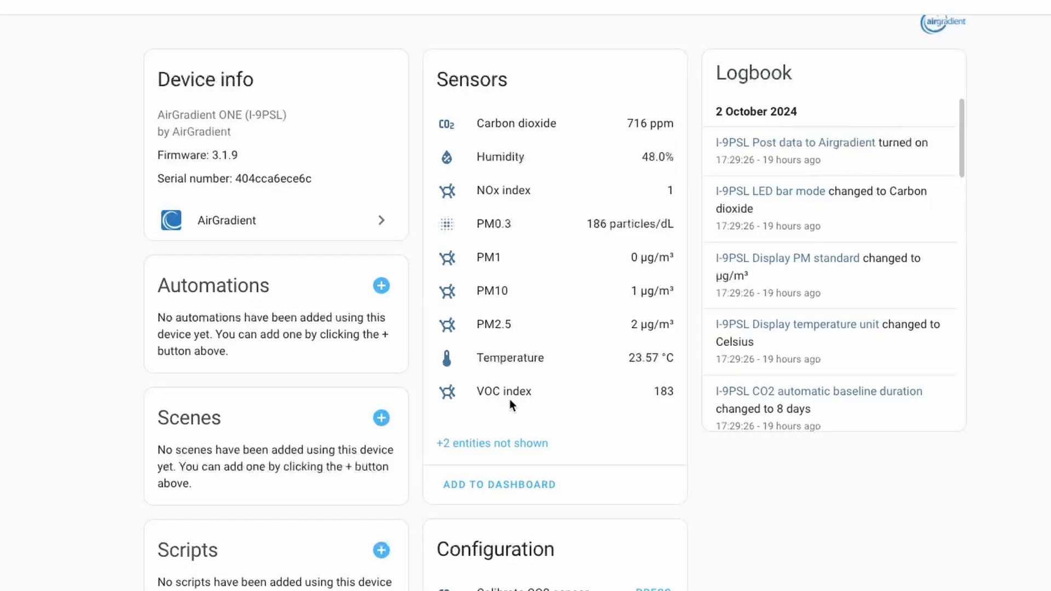
pyautogui.moveTo(670, 404)
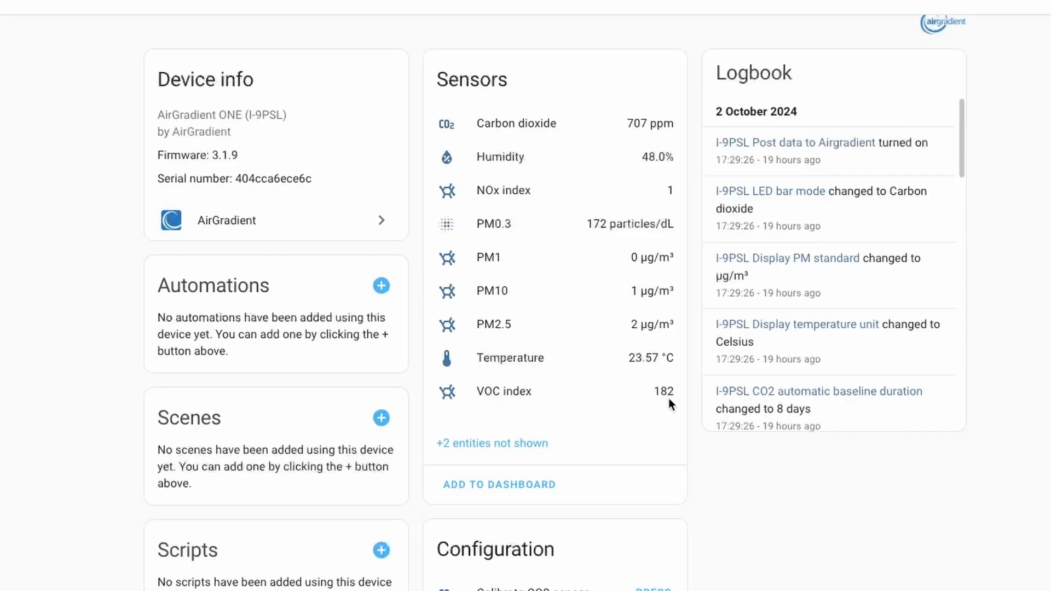
pyautogui.moveTo(540, 439)
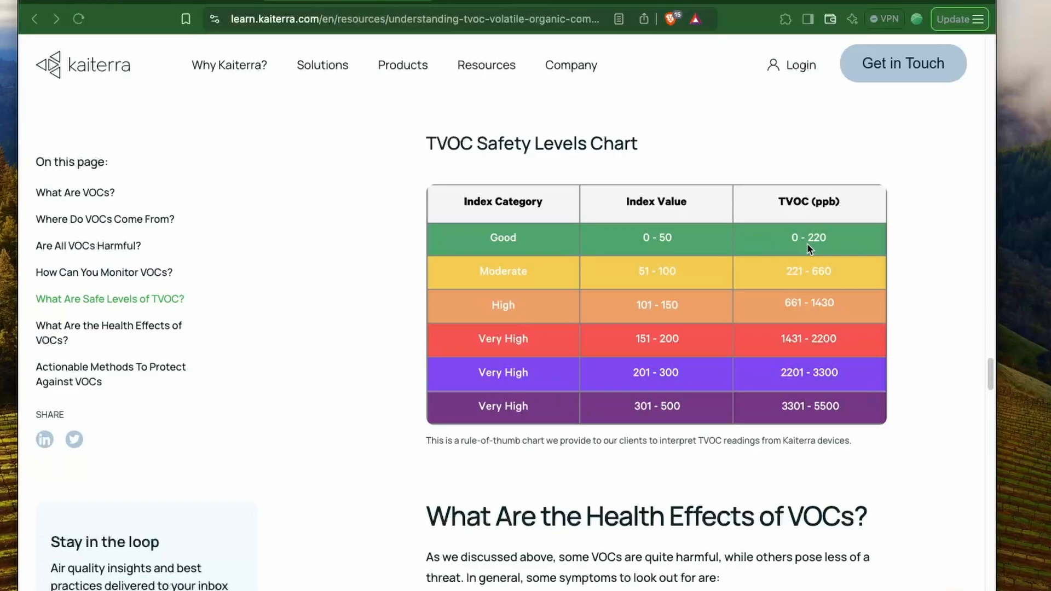
pyautogui.moveTo(621, 278)
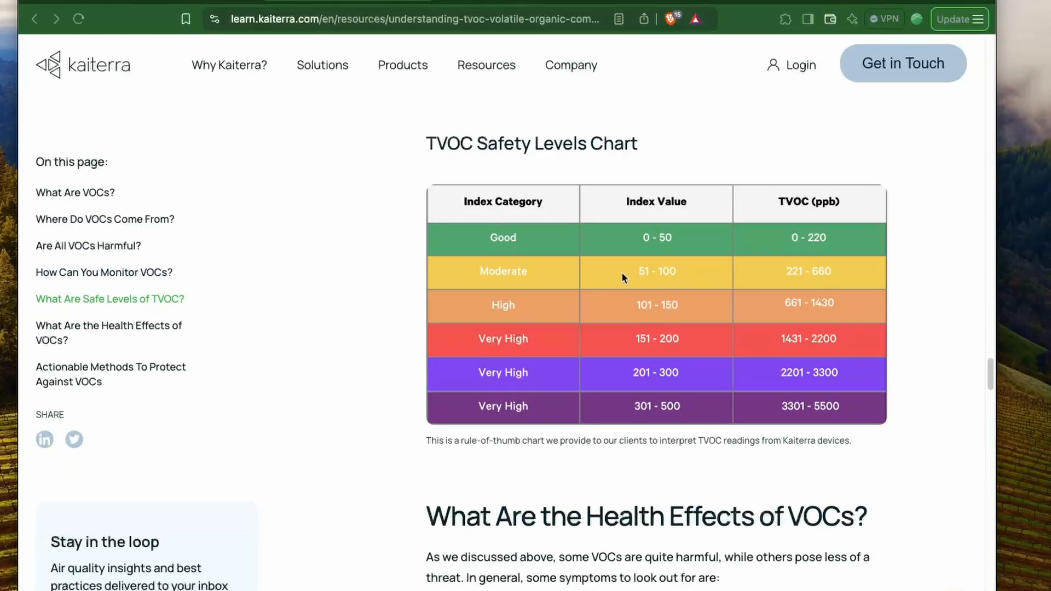
pyautogui.moveTo(824, 285)
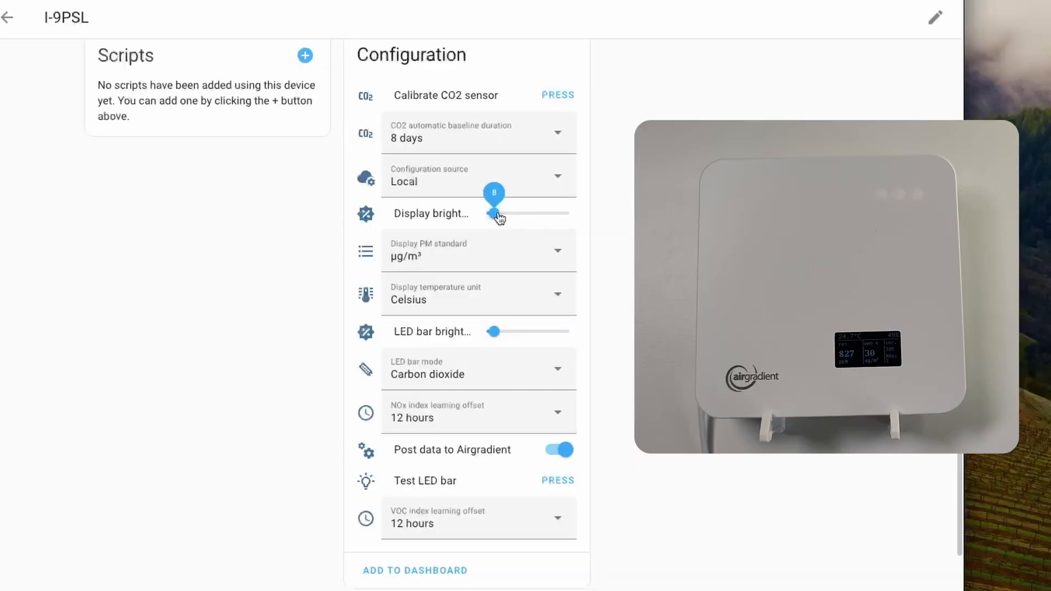
# - Set display brightness to 100 and the display temperature unit to Fahrenheit
pyautogui.moveTo(494, 213); pyautogui.dragTo(569, 214)
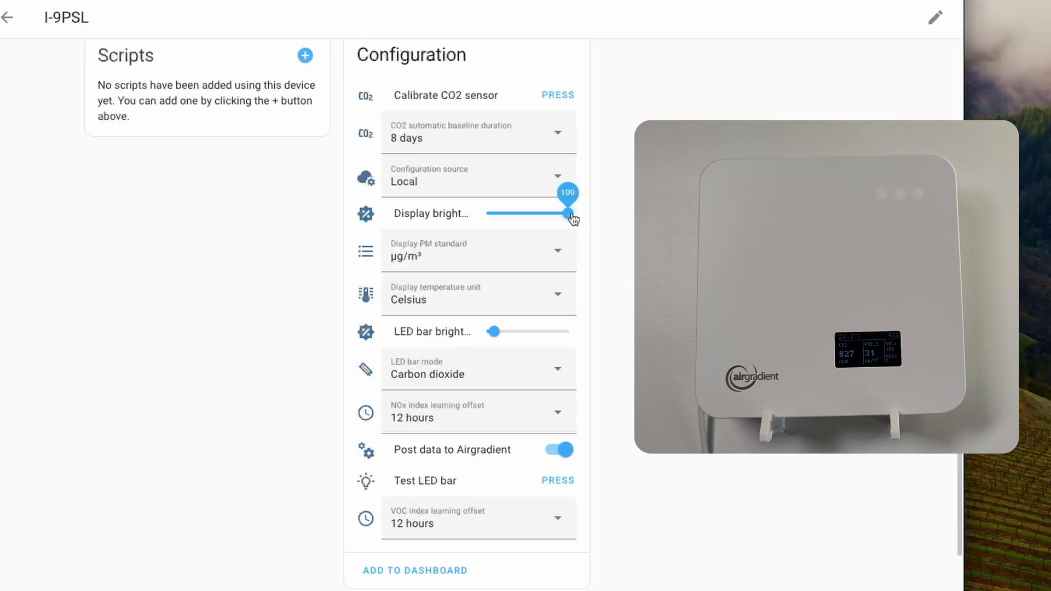
pyautogui.click(479, 293)
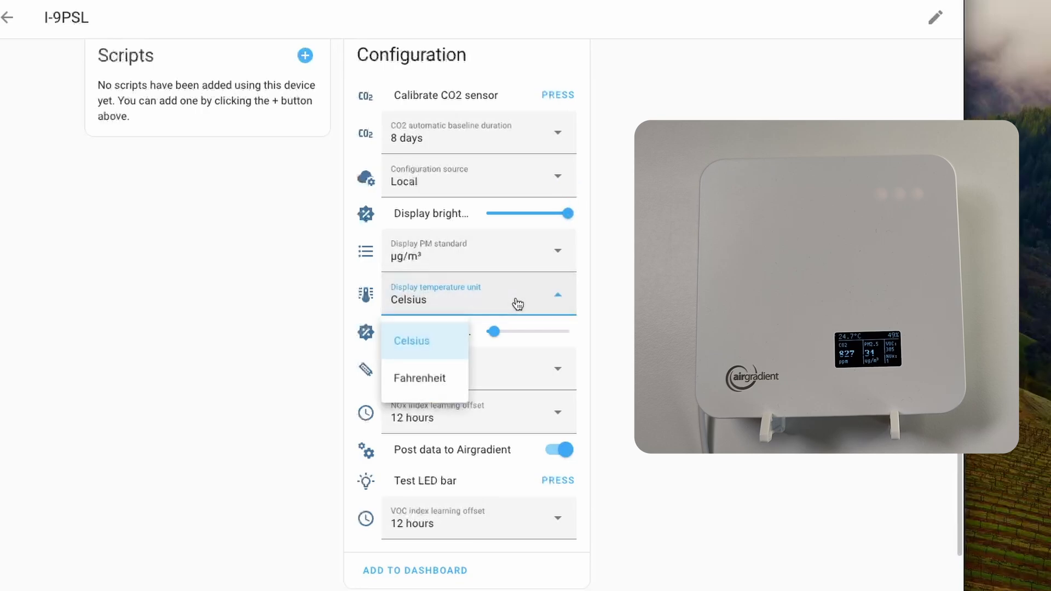
pyautogui.click(420, 378)
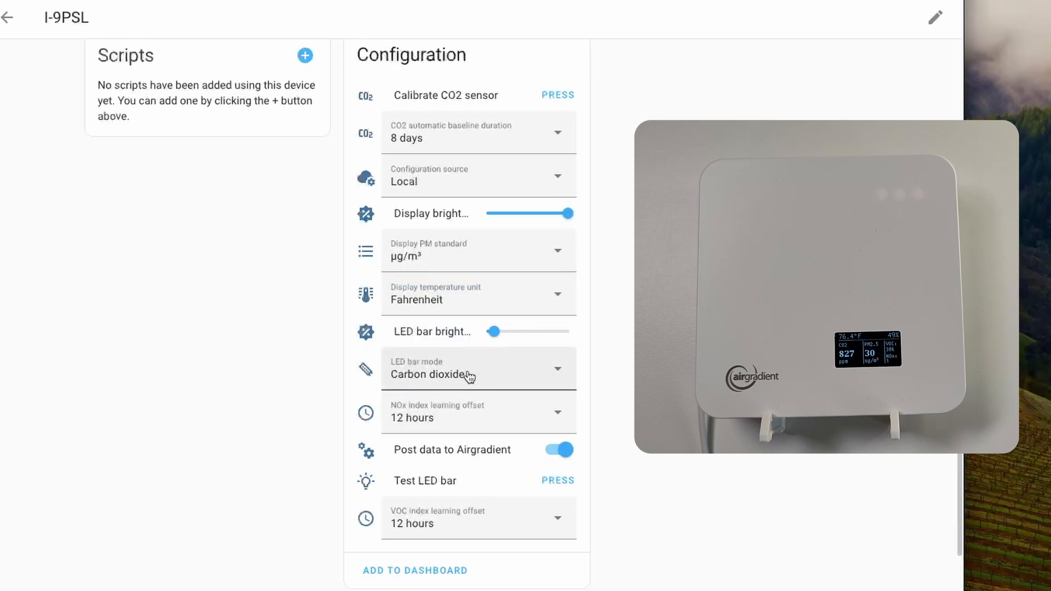
# - Set LED bar brightness to full and LED bar mode to Particulate matter
pyautogui.moveTo(495, 331); pyautogui.dragTo(569, 330)
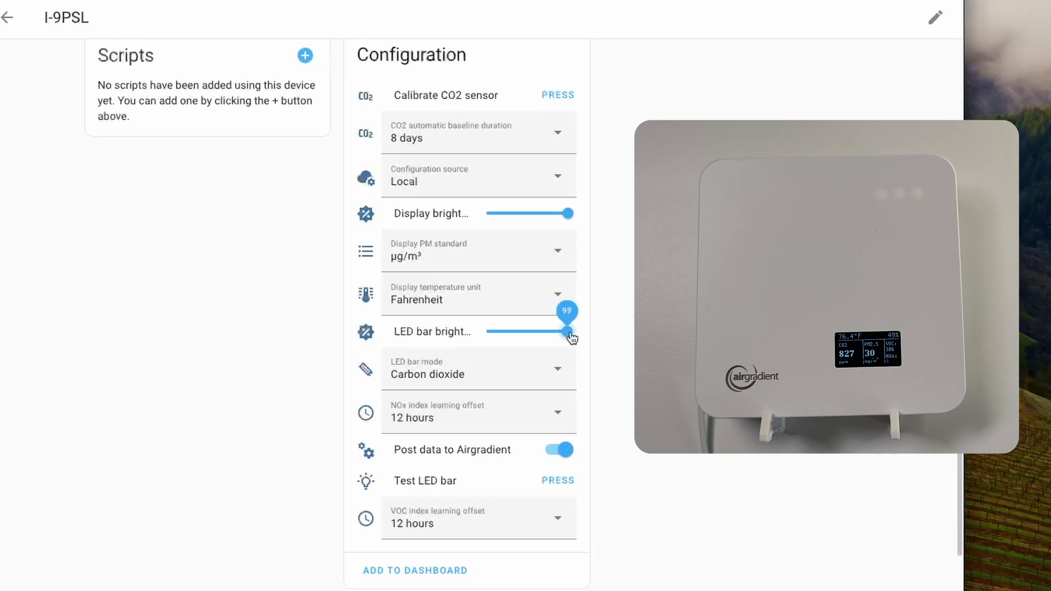
pyautogui.moveTo(570, 331); pyautogui.dragTo(574, 331)
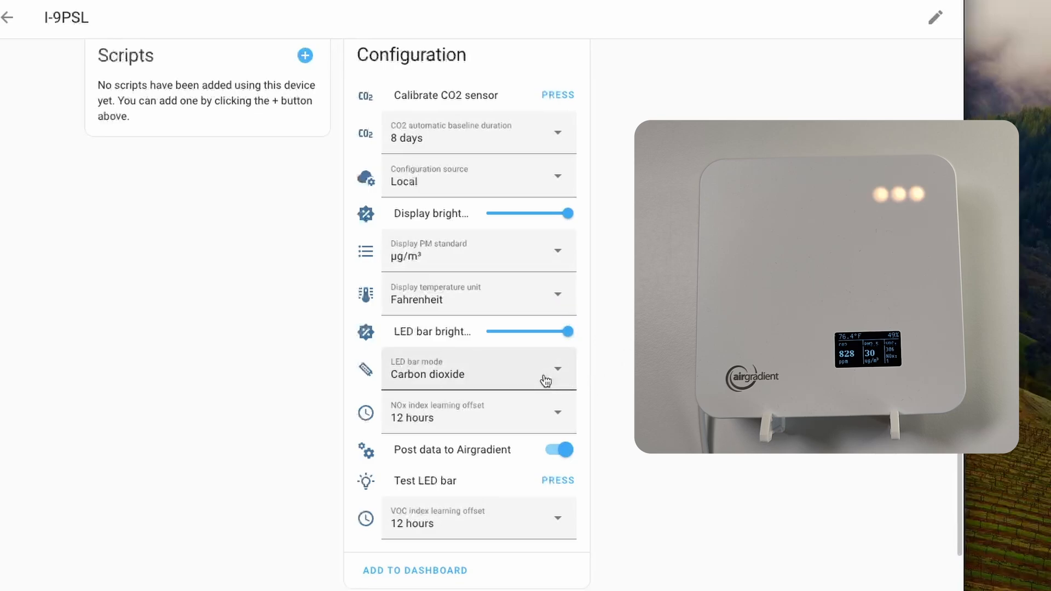
pyautogui.click(478, 368)
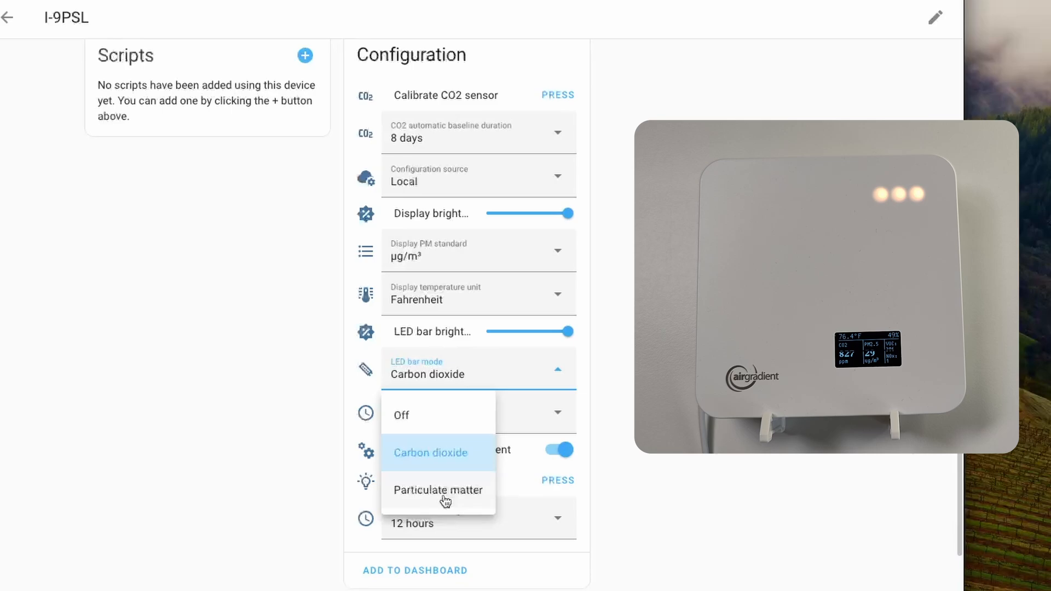
pyautogui.click(430, 489)
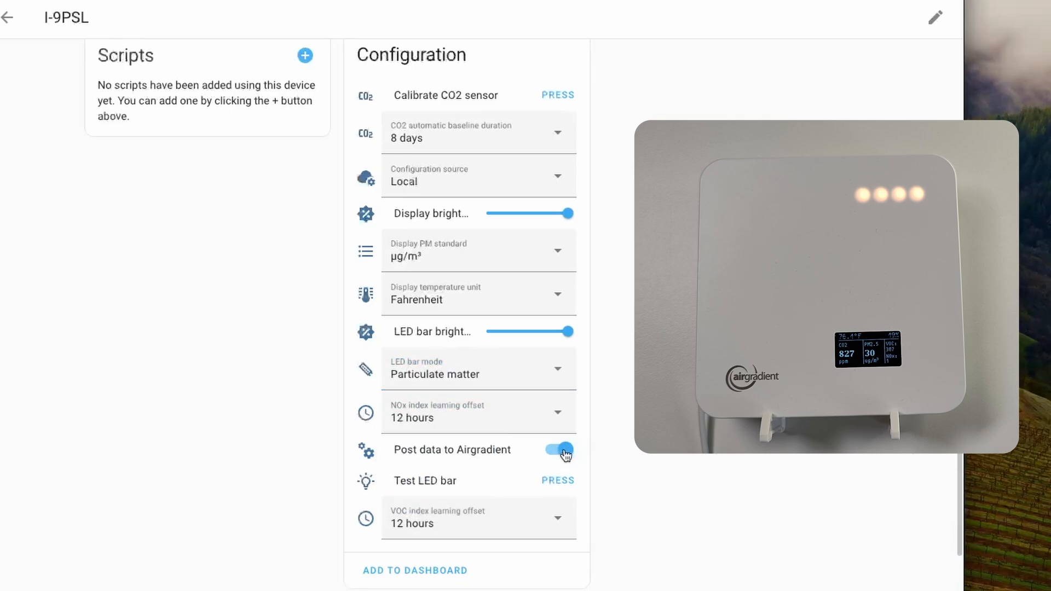
# - Turn off Post data to Airgradient
pyautogui.click(555, 450)
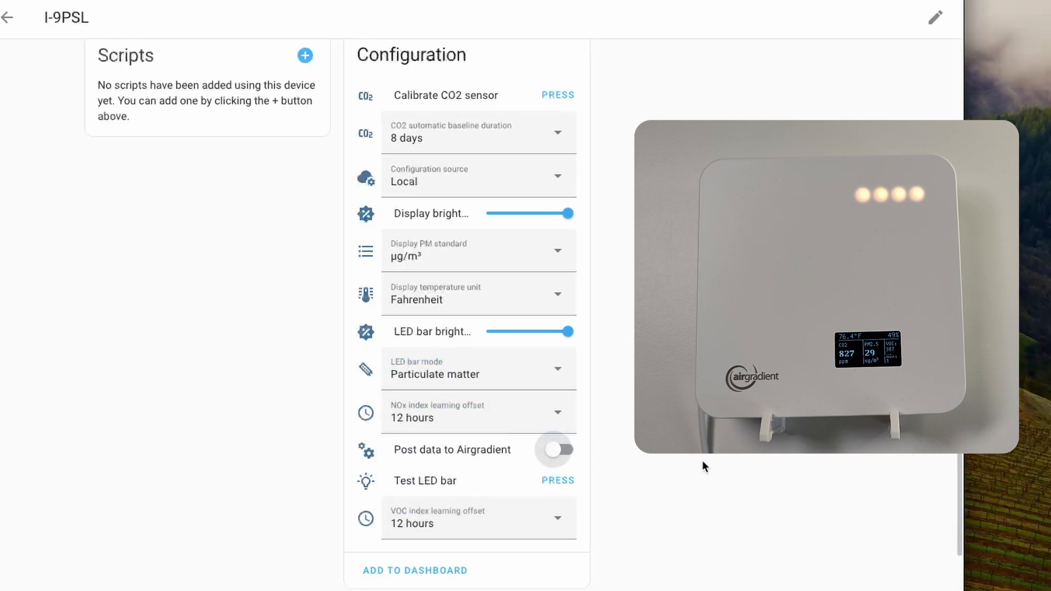
pyautogui.click(553, 450)
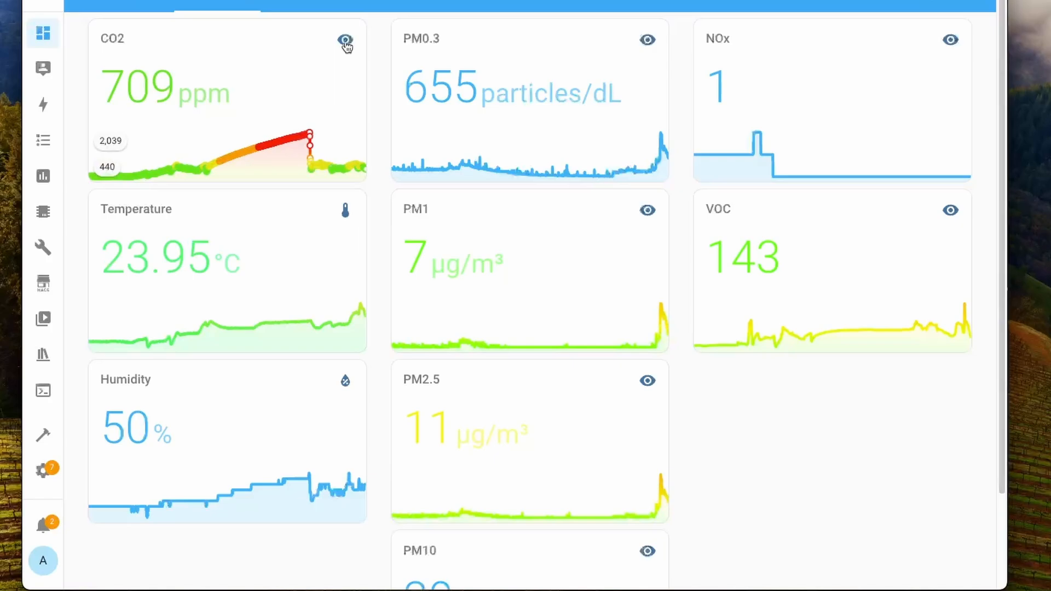
pyautogui.click(344, 39)
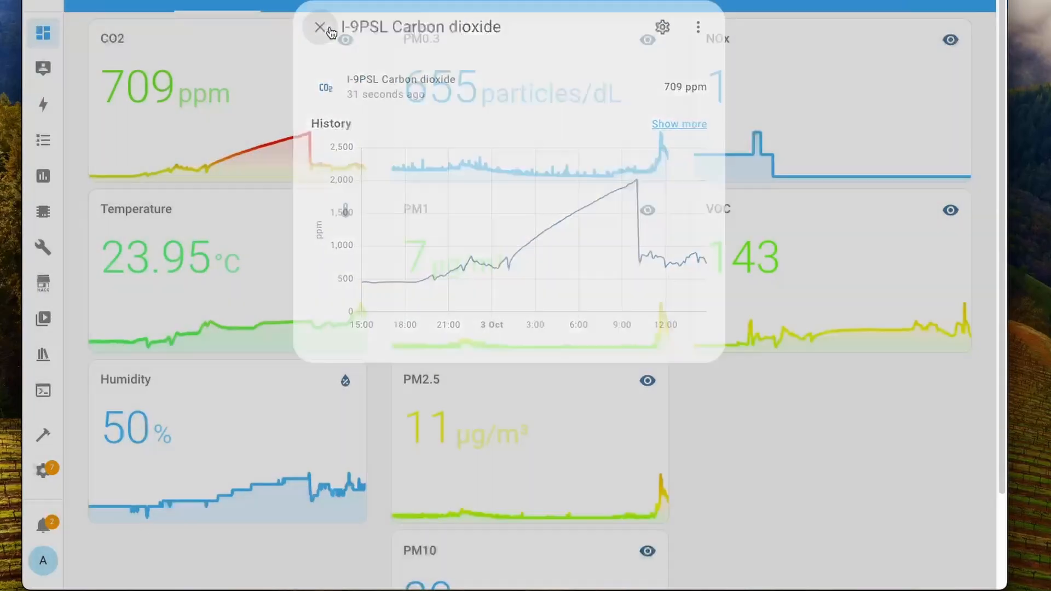
pyautogui.click(321, 26)
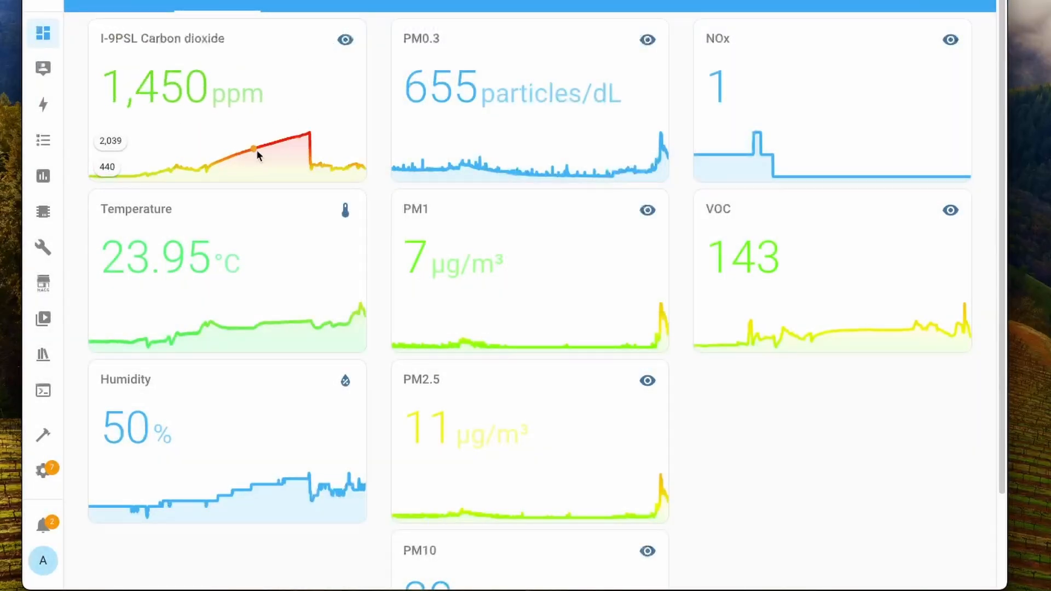
pyautogui.moveTo(306, 138)
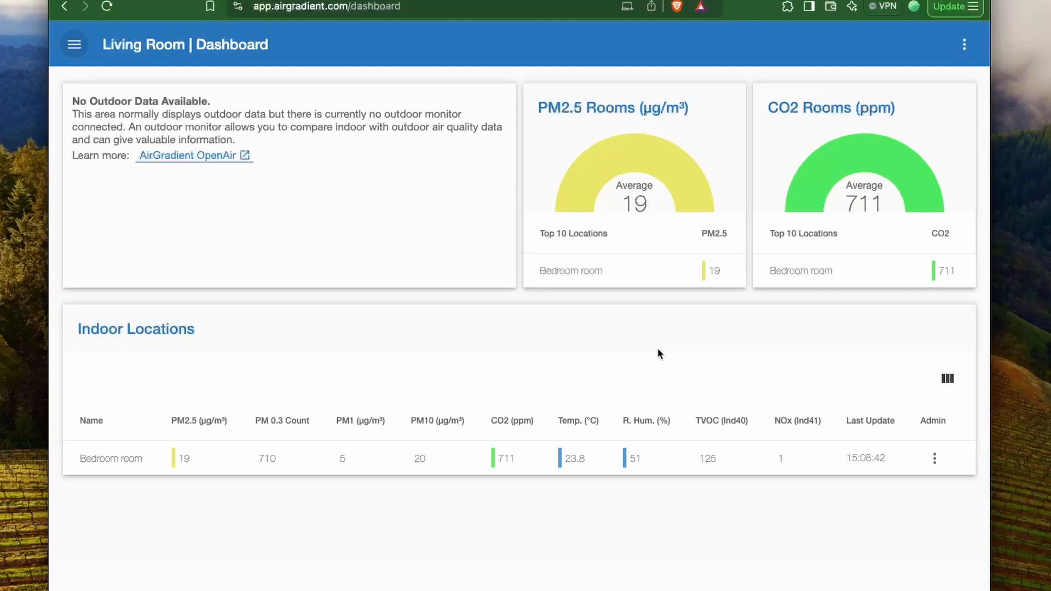
# - View the Hardware list of monitors, then return to the main Dashboard
pyautogui.click(73, 44)
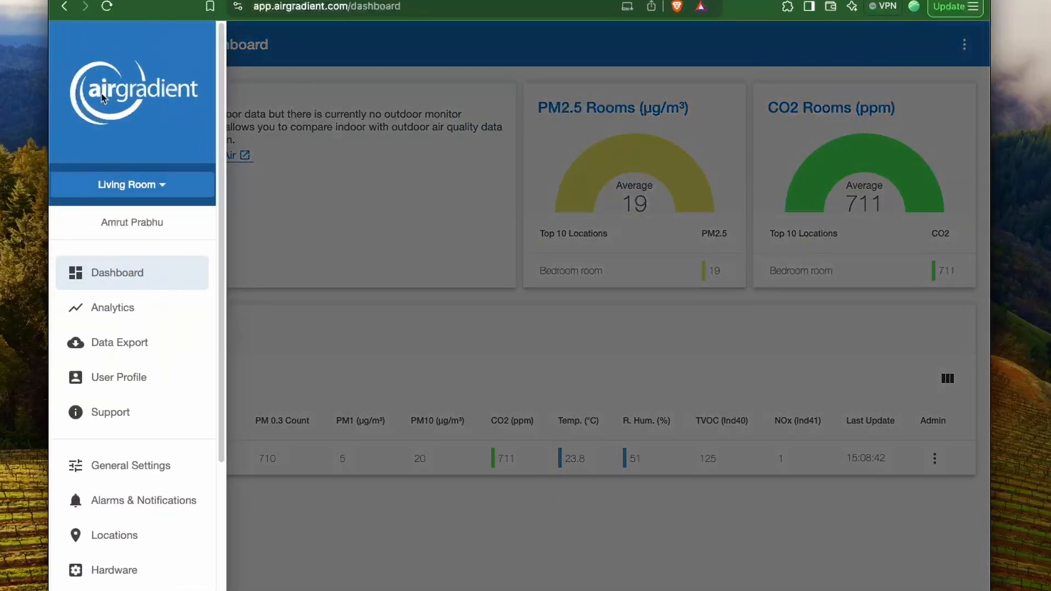
pyautogui.click(113, 571)
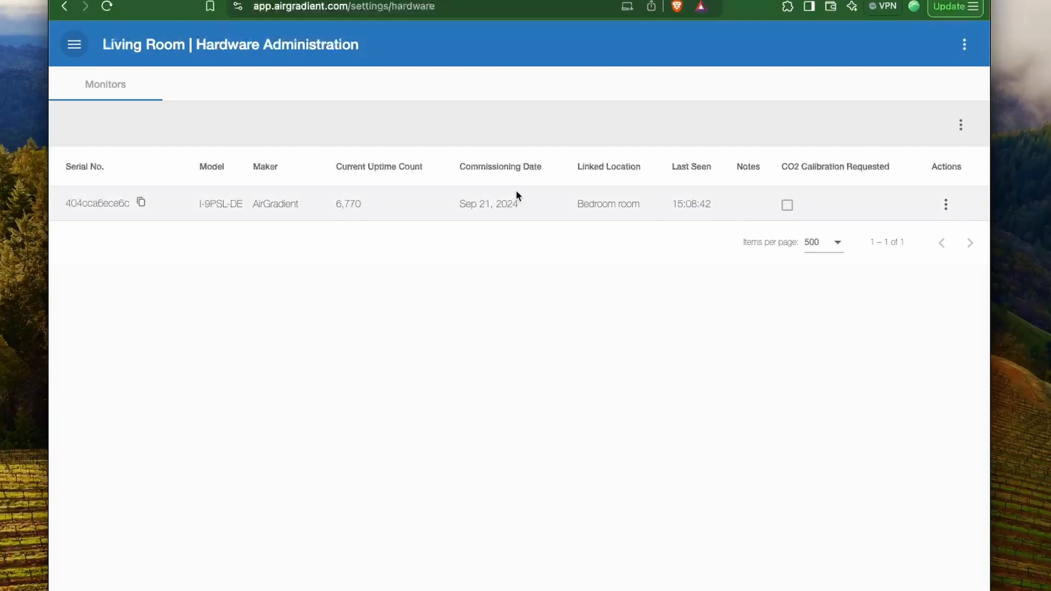
pyautogui.click(945, 205)
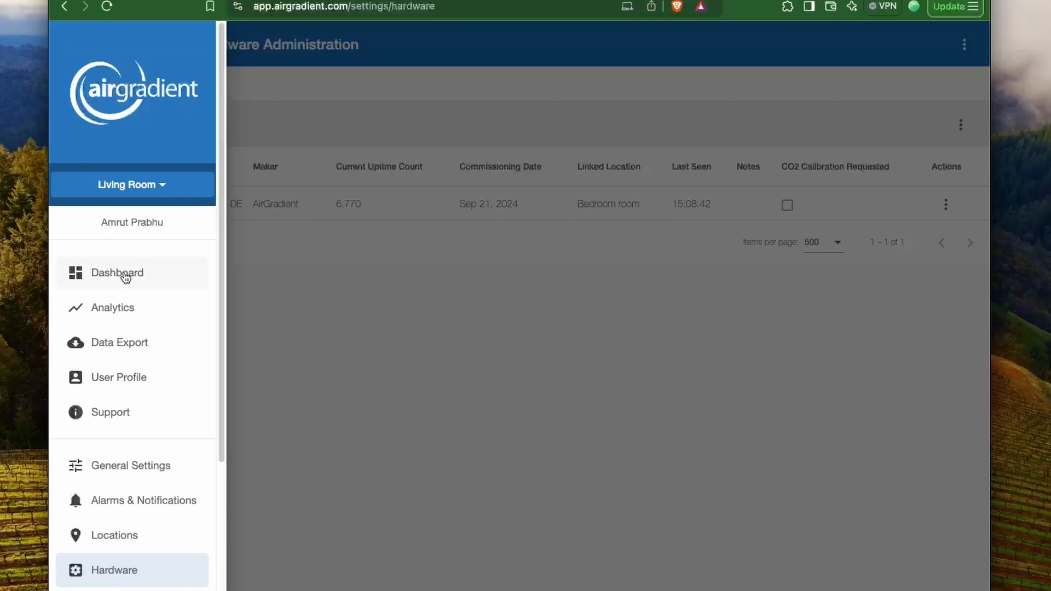
pyautogui.click(118, 273)
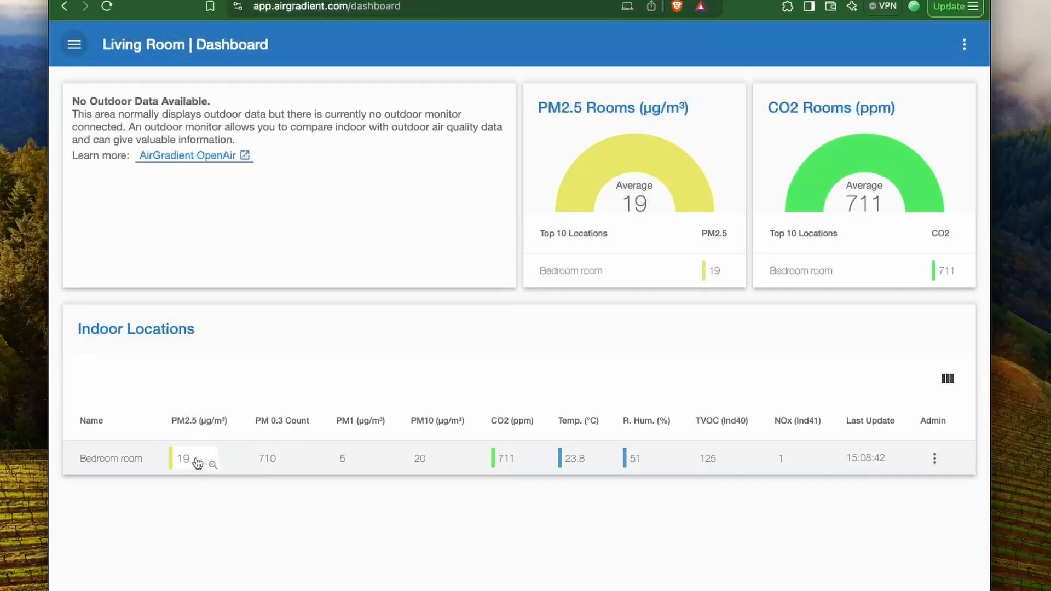
# - View the Bedroom PM2.5 history and About PM guide, then continue to account creation
pyautogui.click(197, 461)
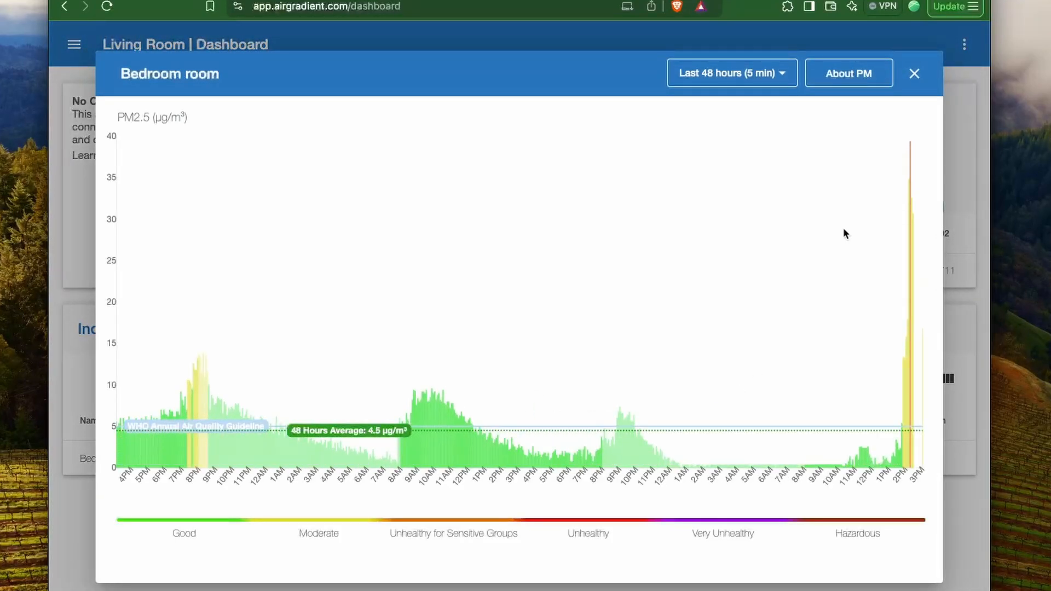
pyautogui.click(847, 72)
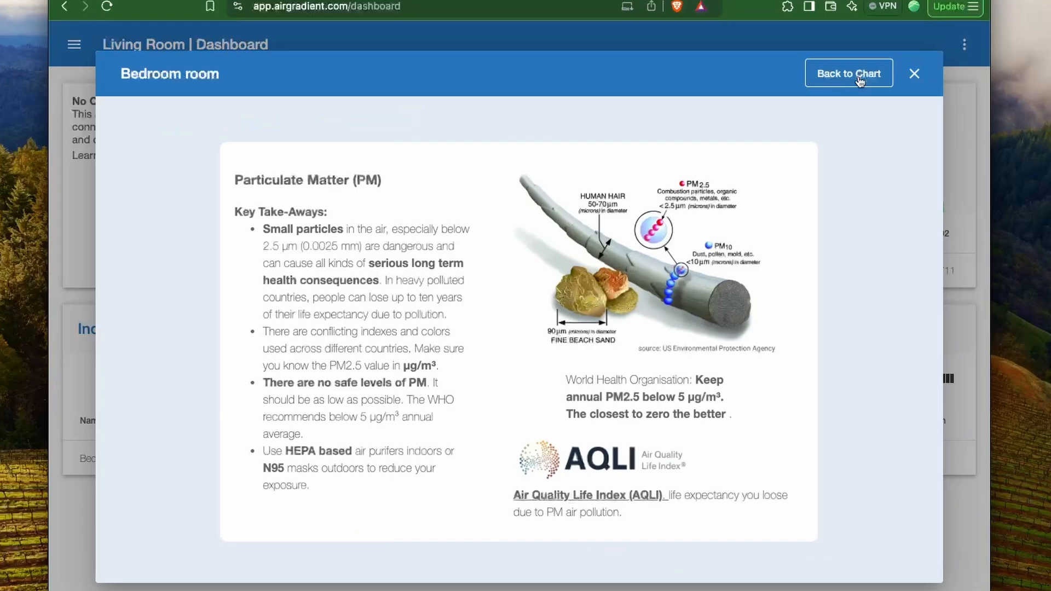
pyautogui.moveTo(546, 399)
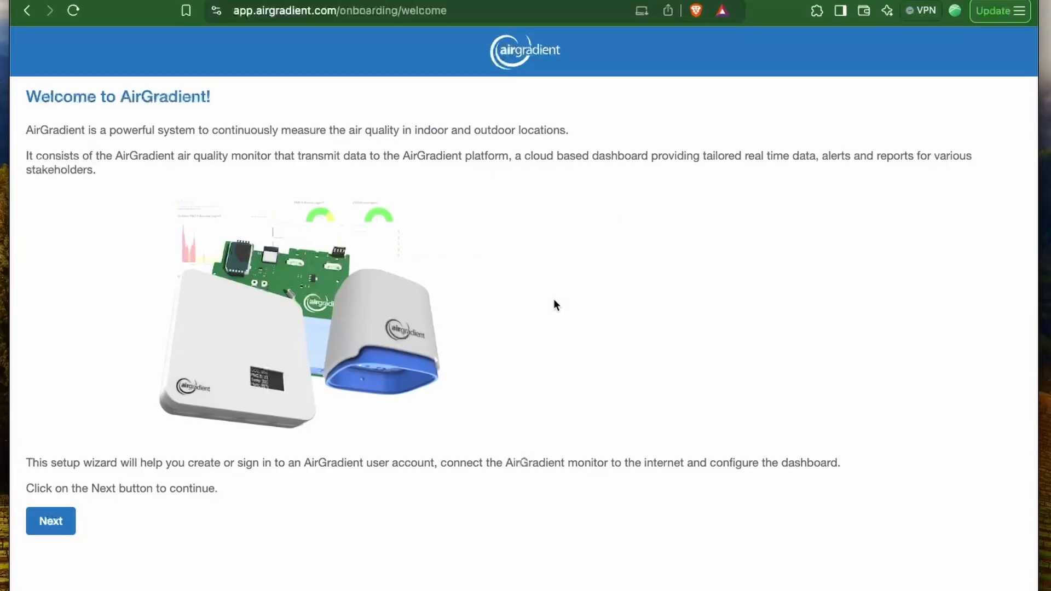
pyautogui.click(50, 521)
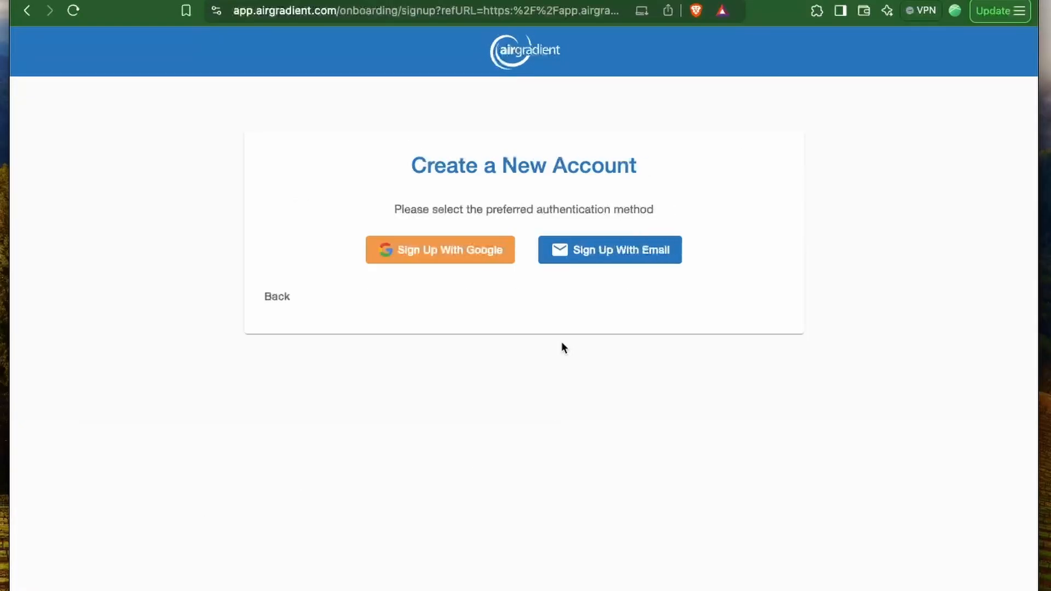